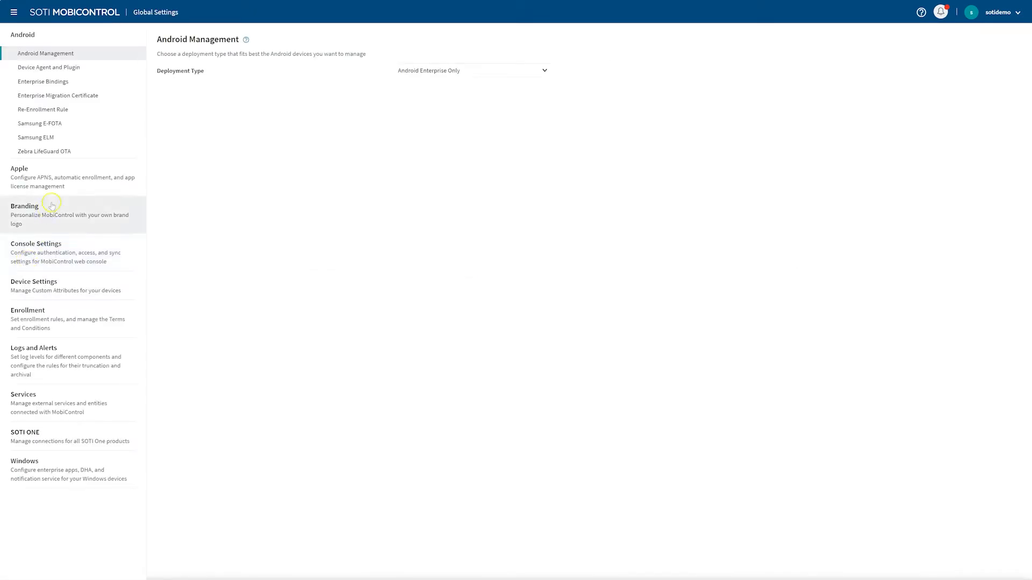
# Open Apple Push Notification Service under the Apple group and start a new configuration
pyautogui.click(20, 168)
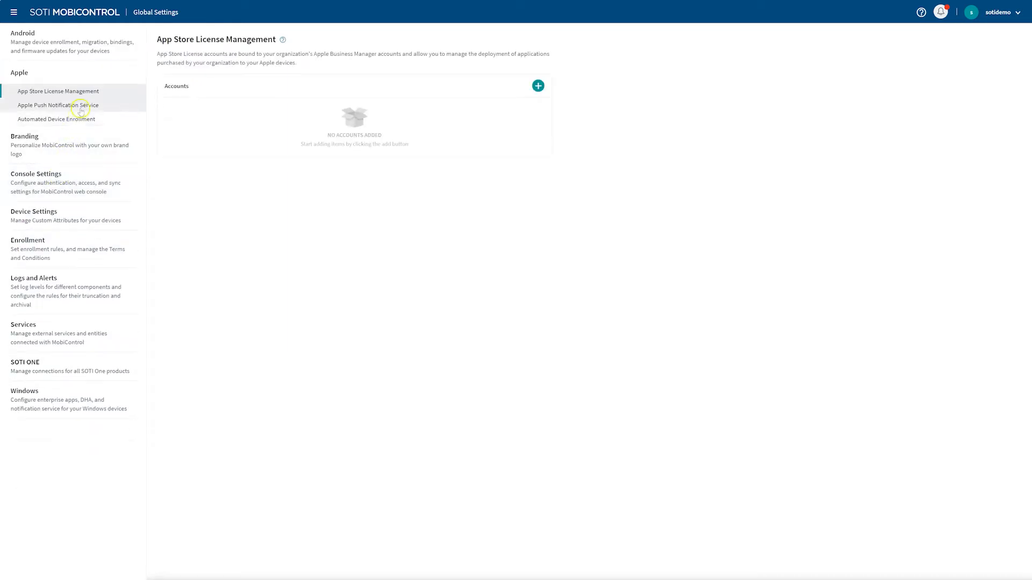
pyautogui.click(58, 105)
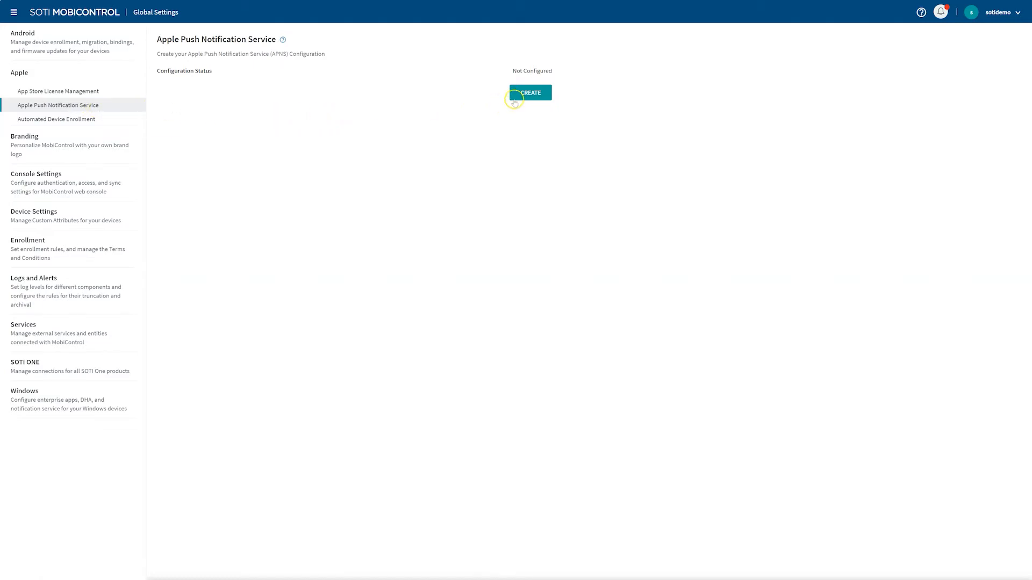
pyautogui.click(530, 91)
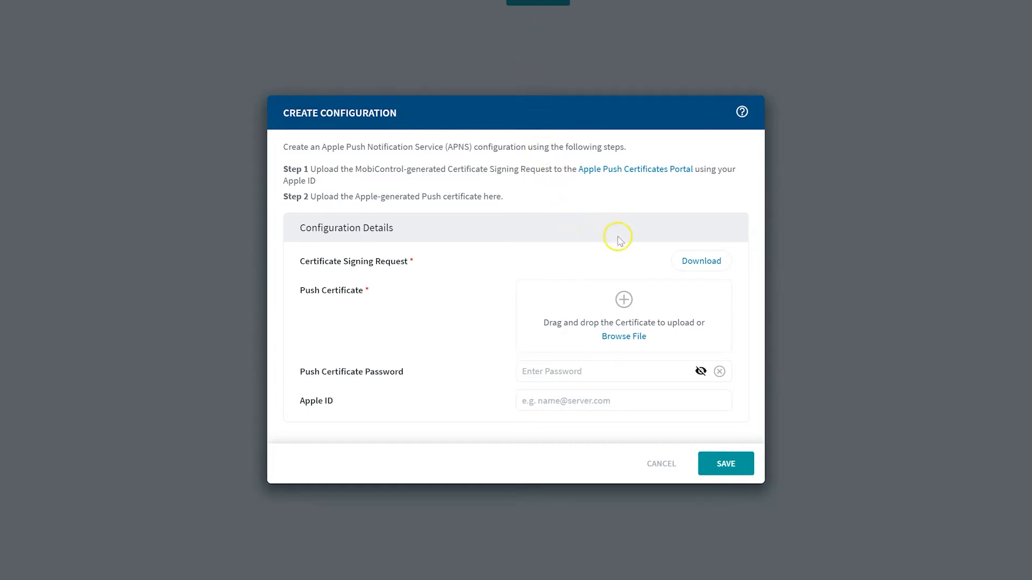
# Download the certificate signing request and go to the Apple Push Certificates Portal
pyautogui.click(700, 261)
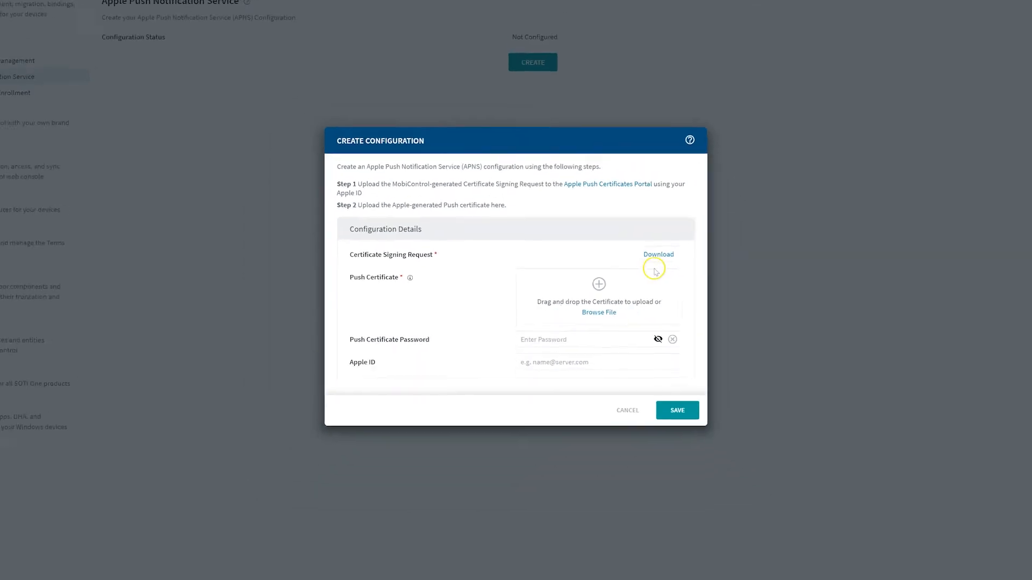
pyautogui.click(658, 255)
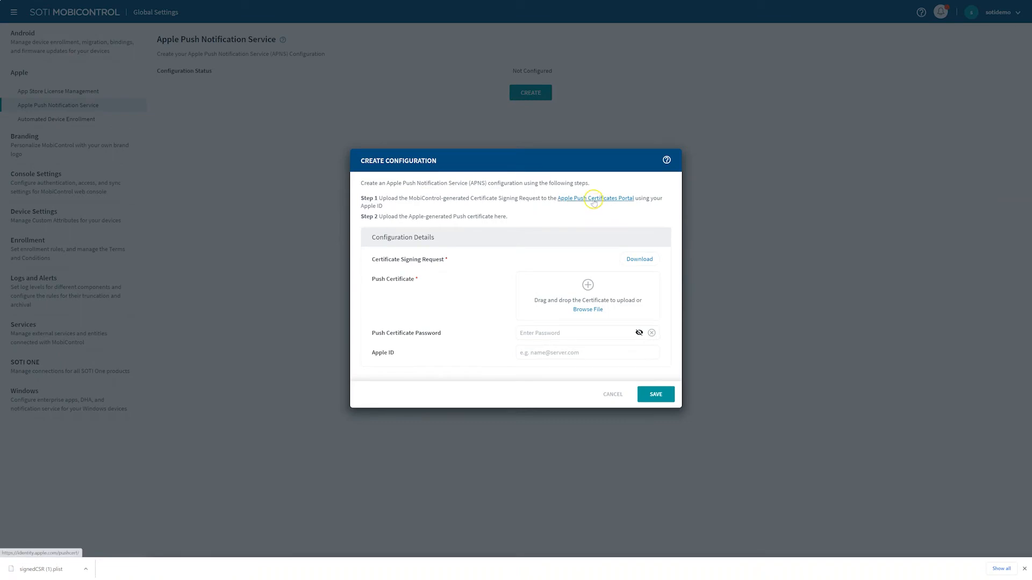
pyautogui.click(594, 198)
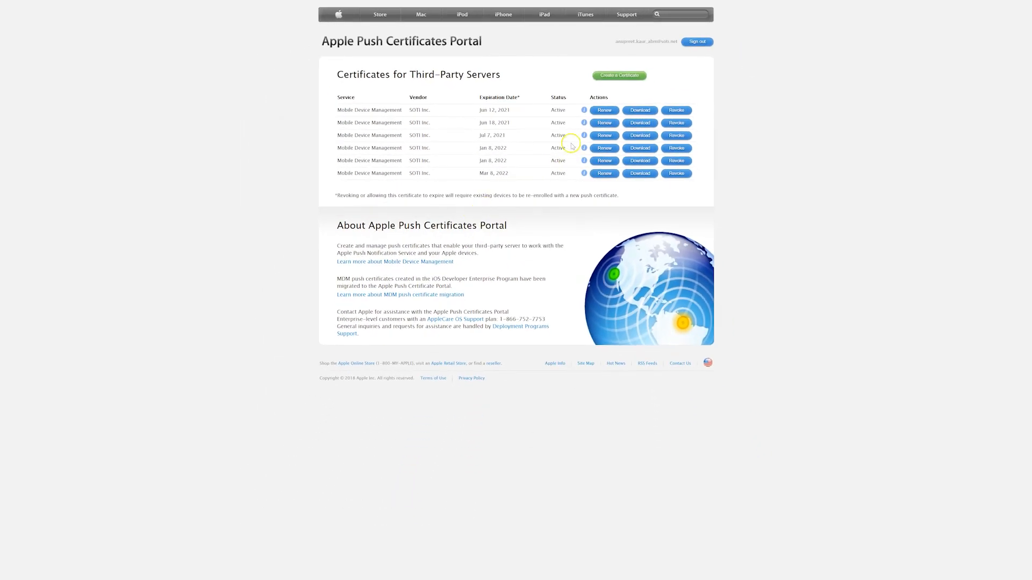
# Create a push certificate by uploading signedCSR (1).plist, then download the certificate
pyautogui.click(618, 75)
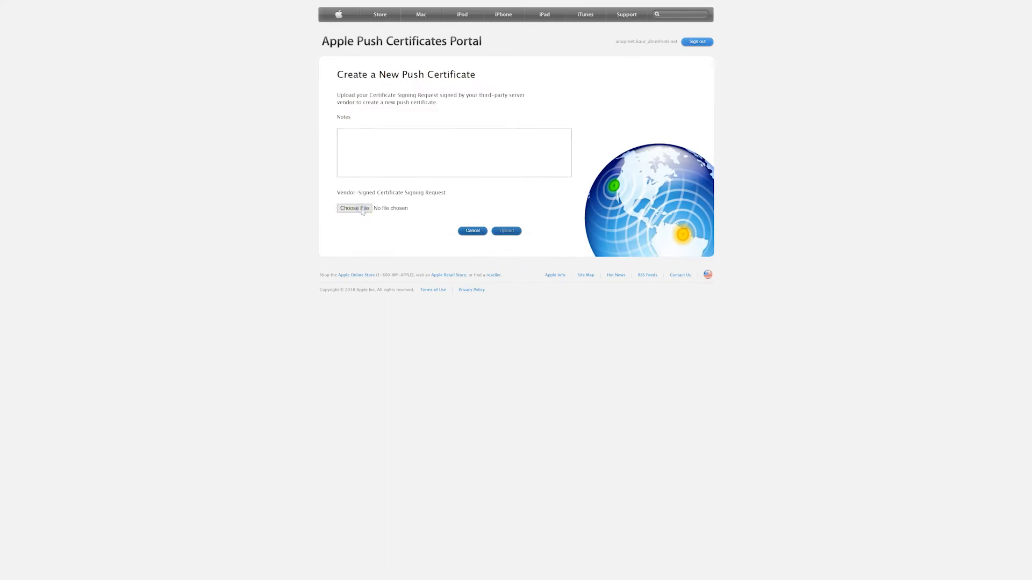
pyautogui.click(354, 207)
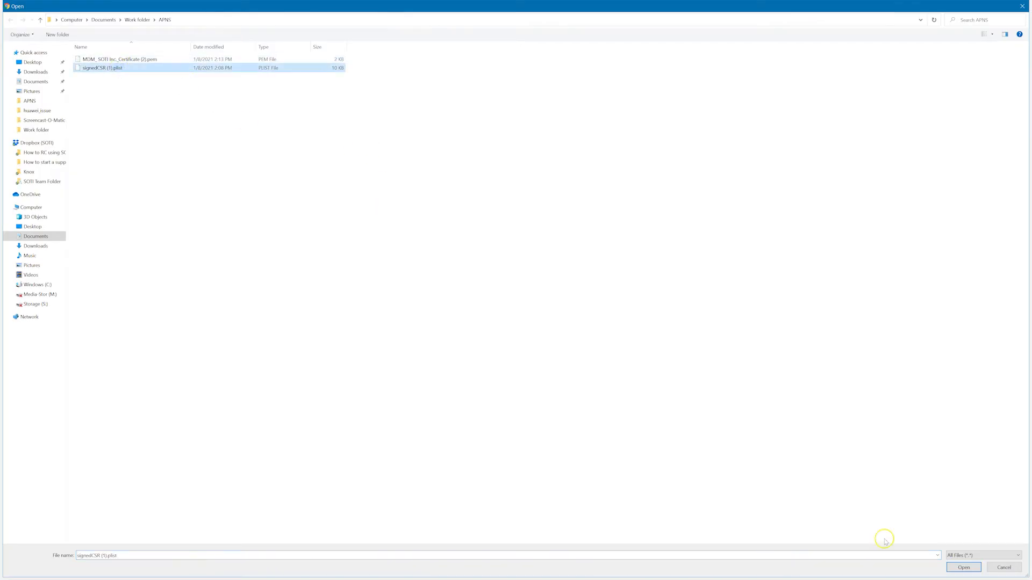
pyautogui.click(962, 567)
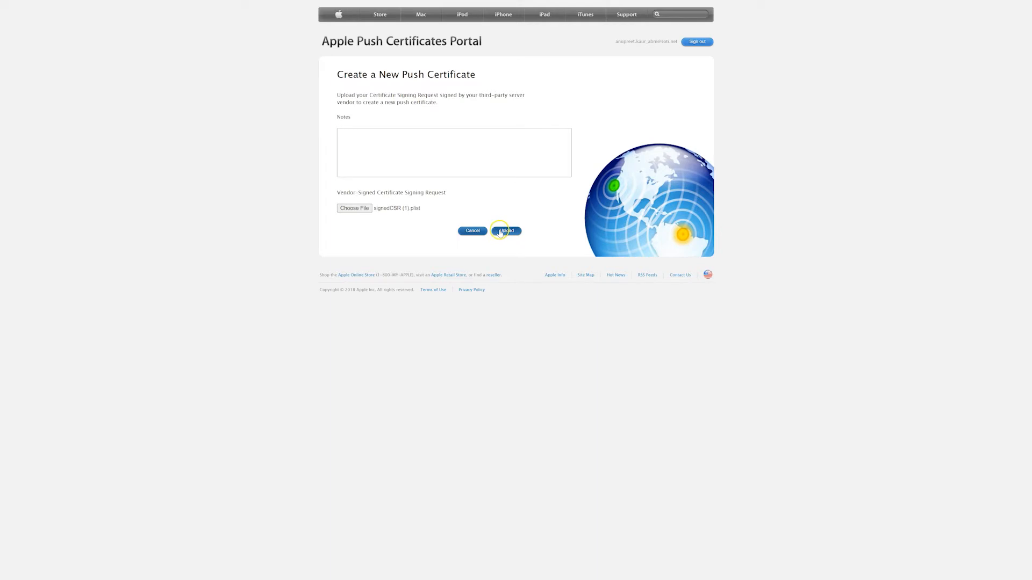
pyautogui.click(505, 231)
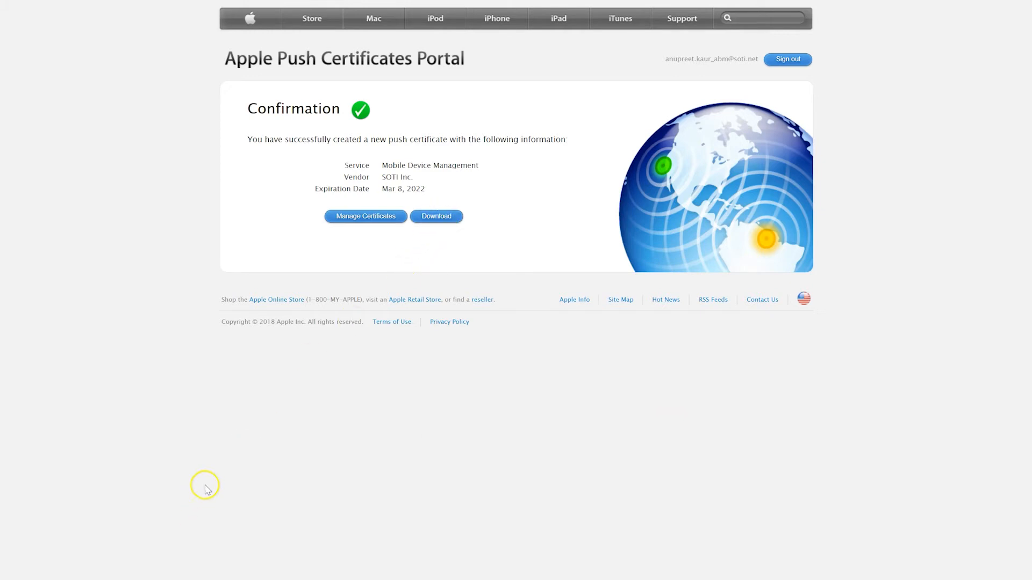
pyautogui.click(436, 216)
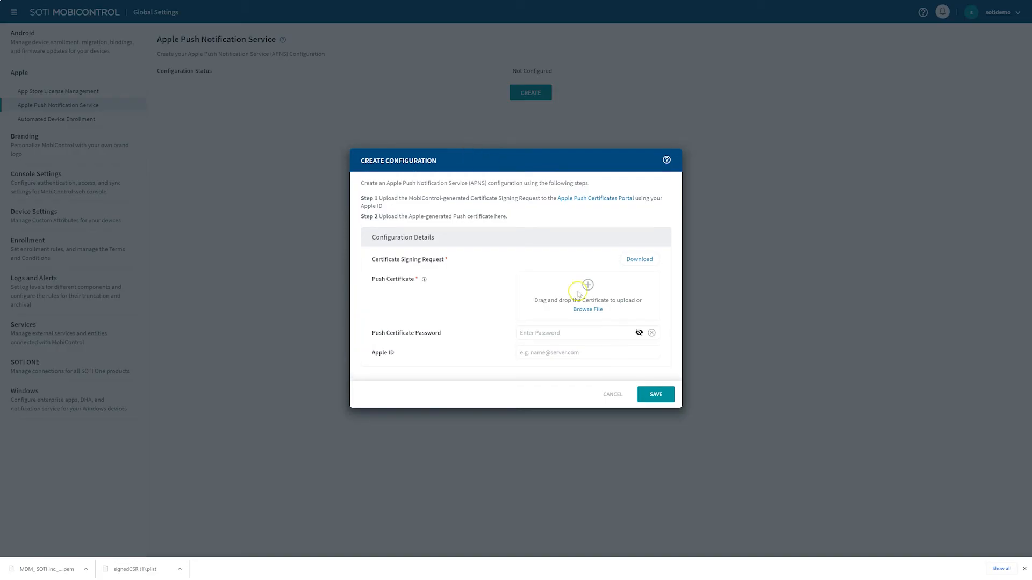
# Attach MDM_ SOTI Inc._Certificate (2).pem as the push certificate
pyautogui.click(586, 310)
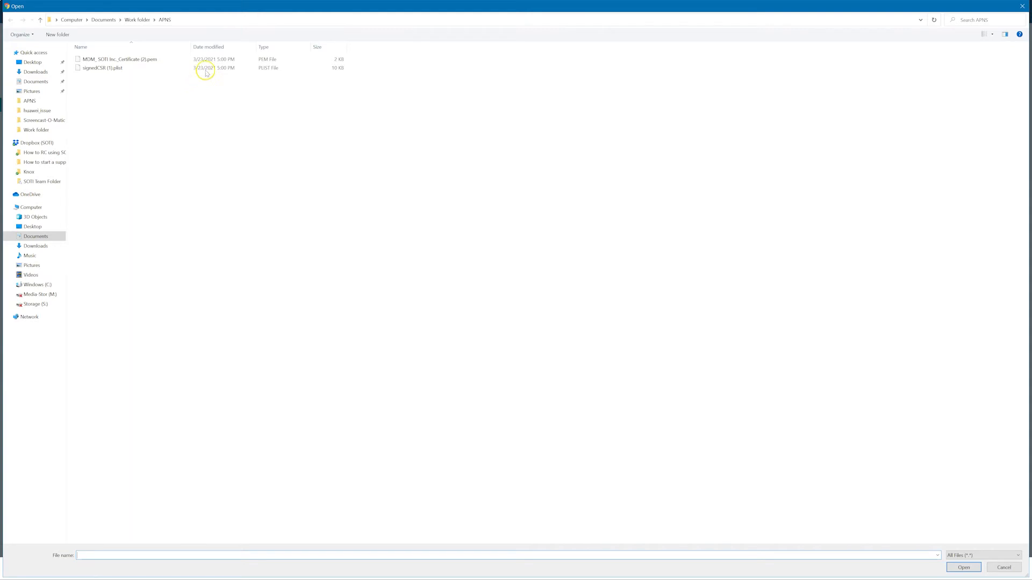
pyautogui.click(118, 60)
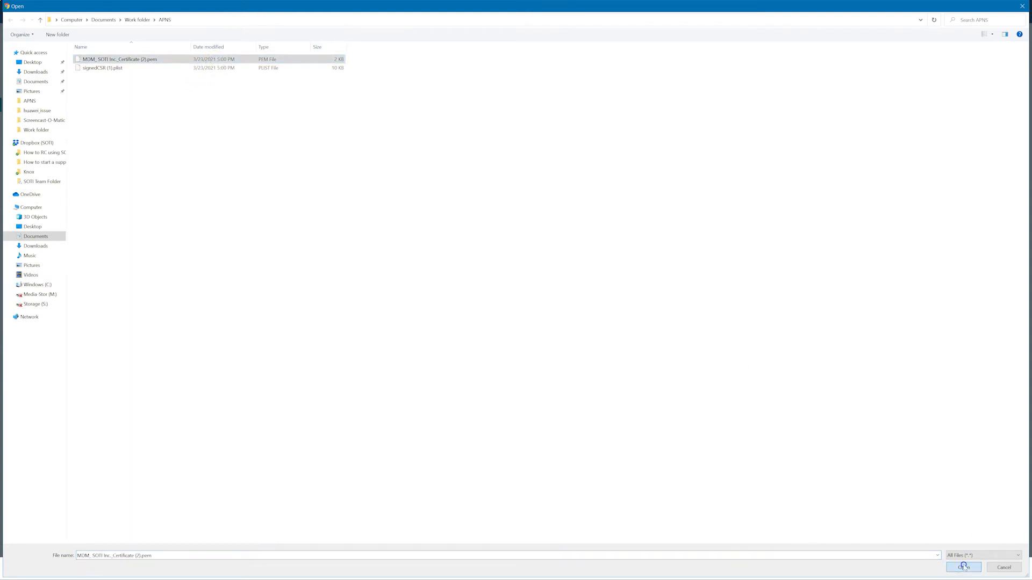
pyautogui.click(962, 568)
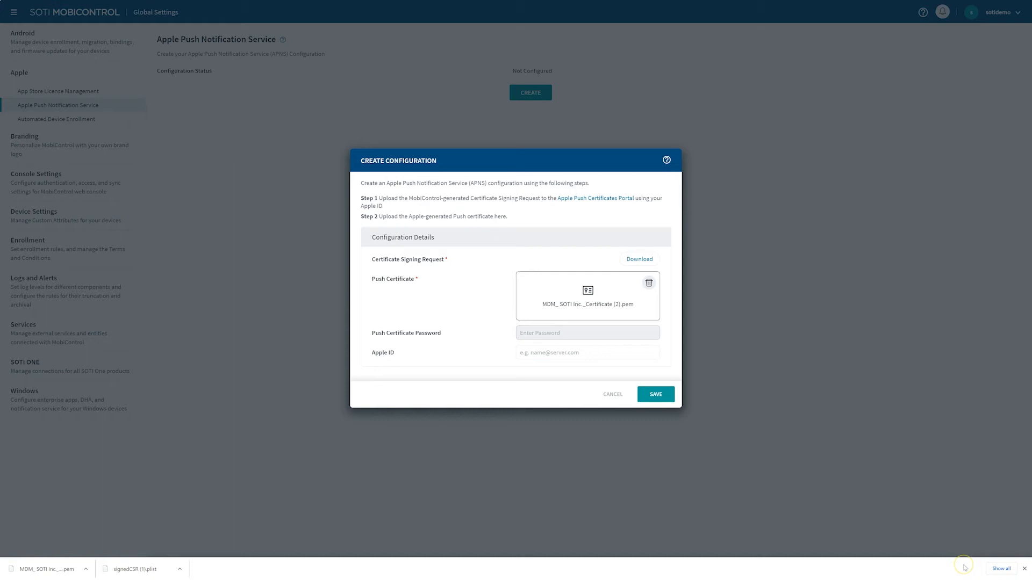
# Enter the Apple ID and save the APNS configuration
pyautogui.click(586, 359)
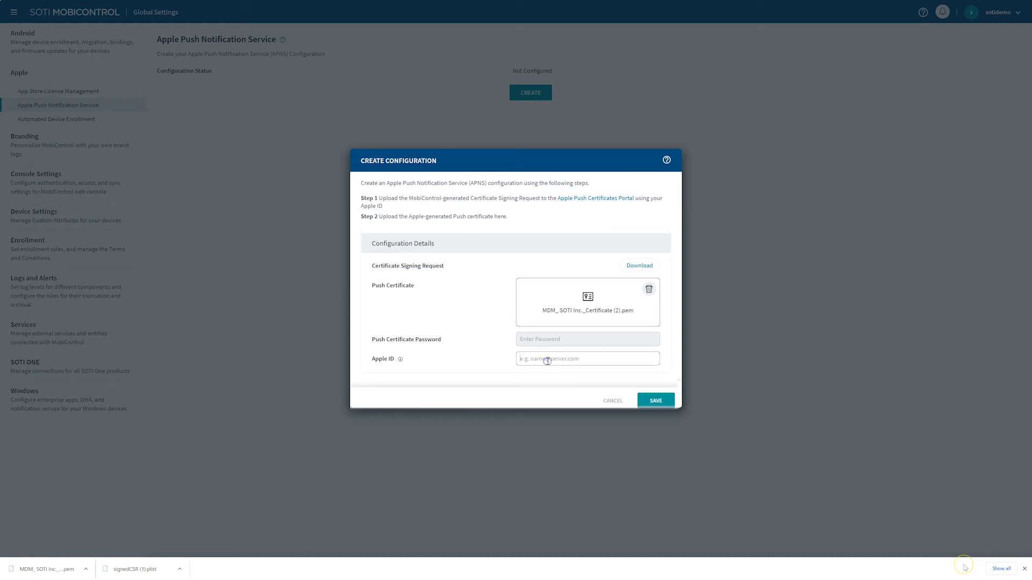
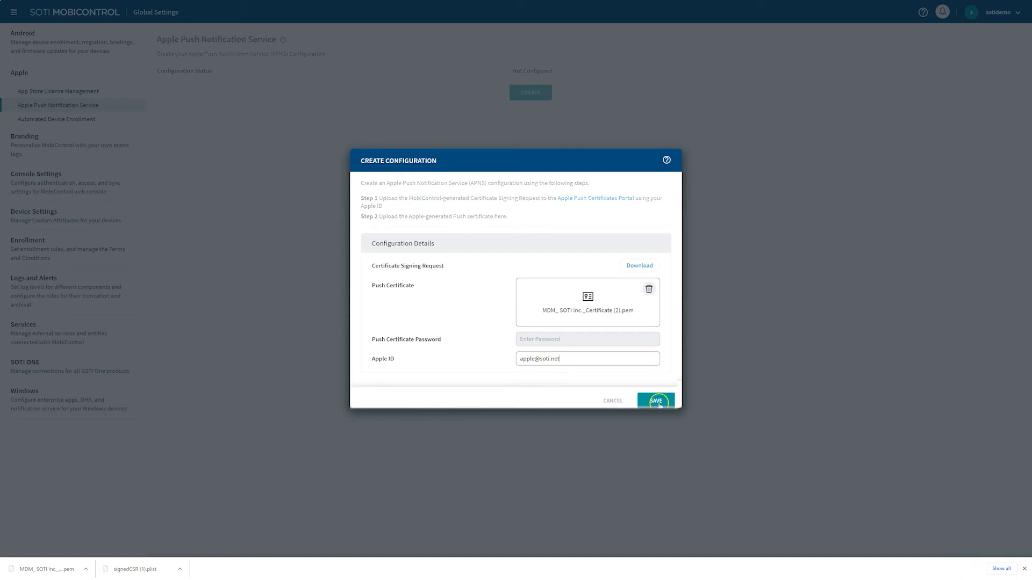
pyautogui.click(654, 401)
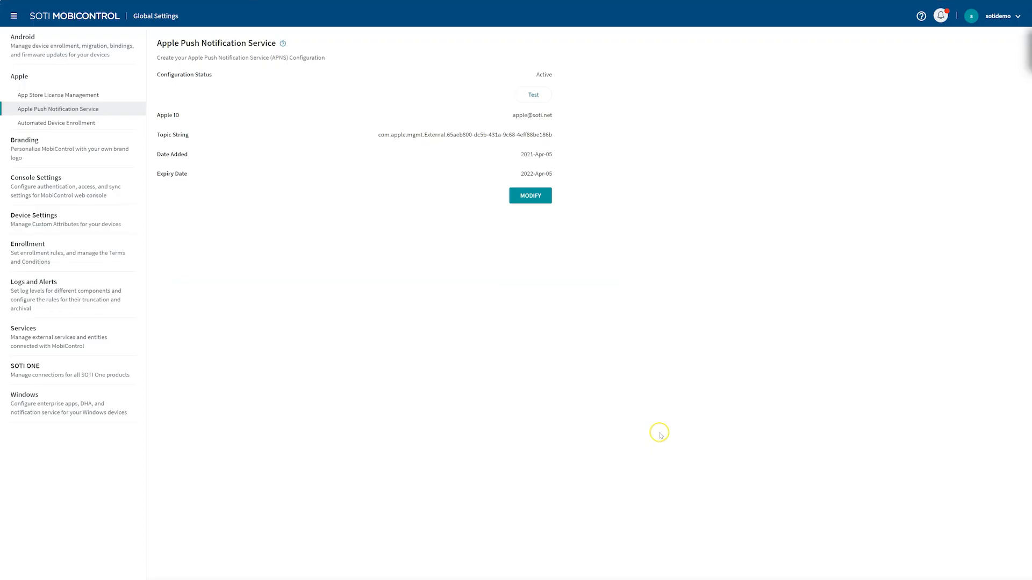